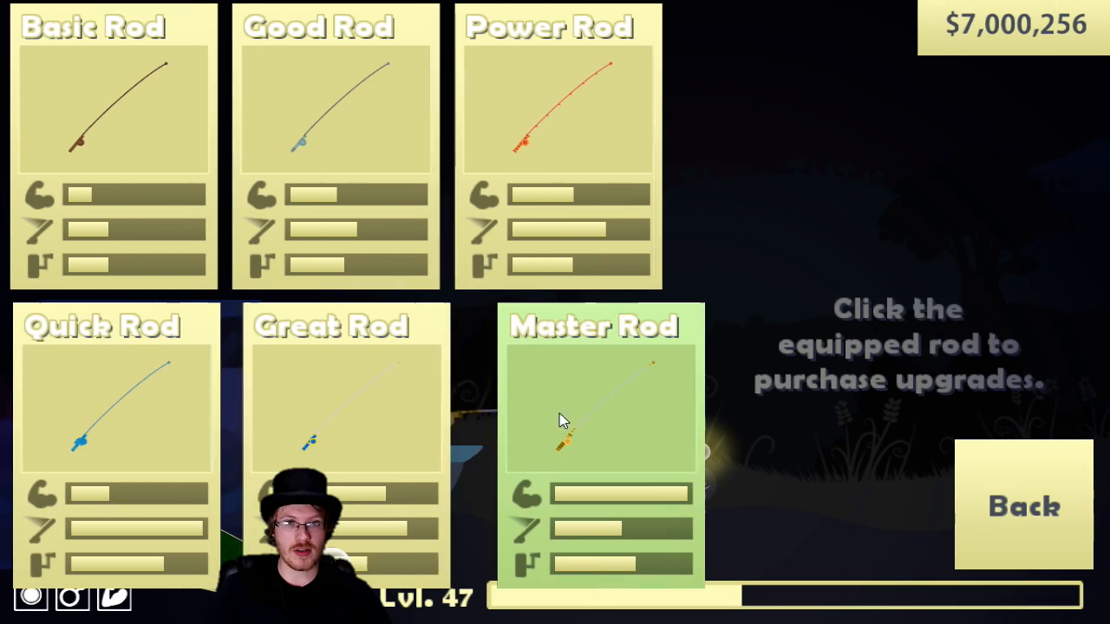
Show the upgrade list for the equipped Master Rod, including Bait Guard, Sinker, Scouting and Detonator.
{"action": "left_click", "coordinate": [600, 407]}
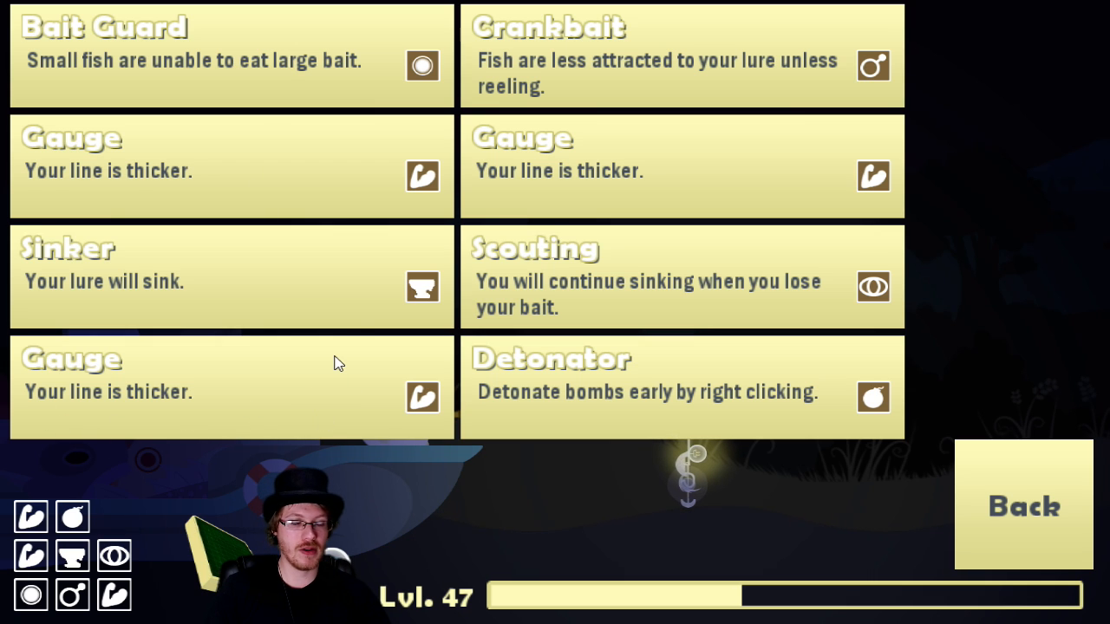
{"action": "mouse_move", "coordinate": [315, 407]}
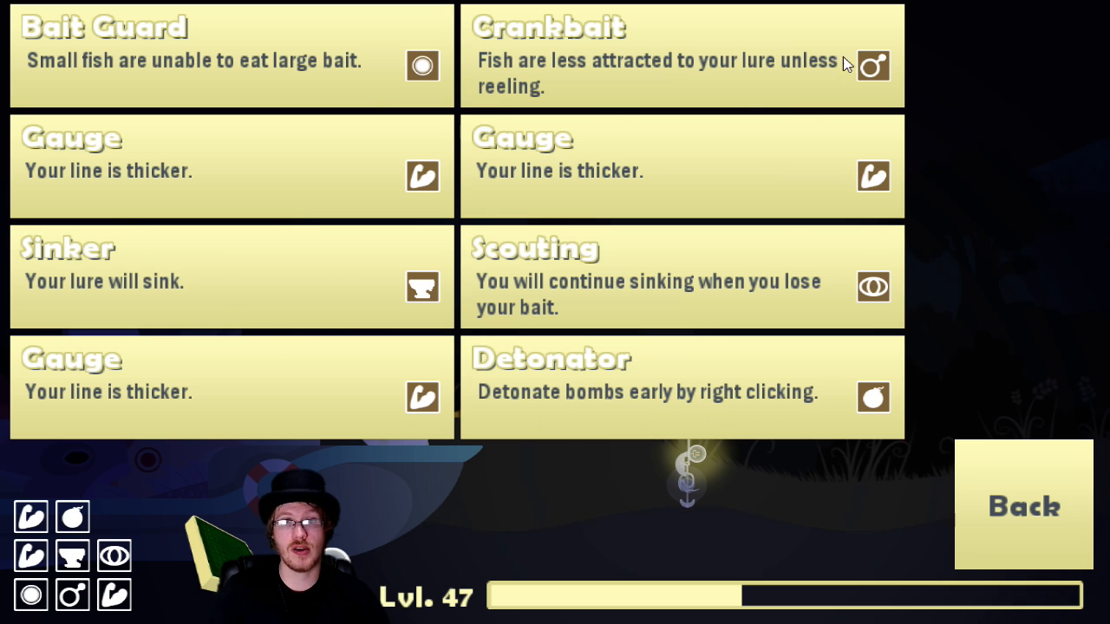
{"action": "mouse_move", "coordinate": [985, 527]}
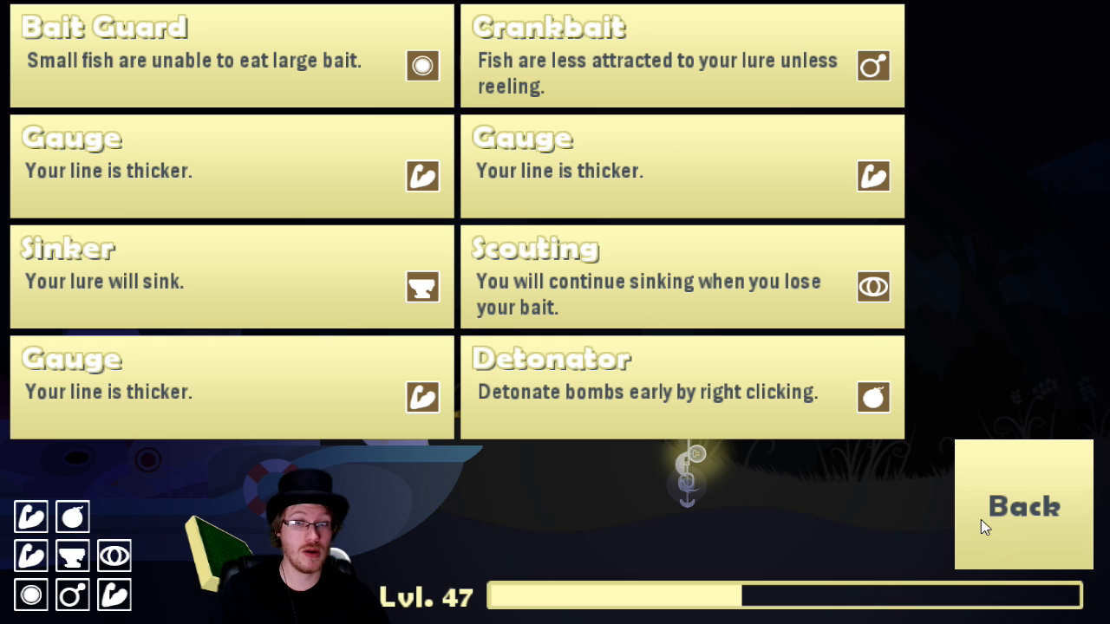
Leave the upgrades list and buy a Bomb for $200 from the tackle shop.
{"action": "left_click", "coordinate": [1023, 506]}
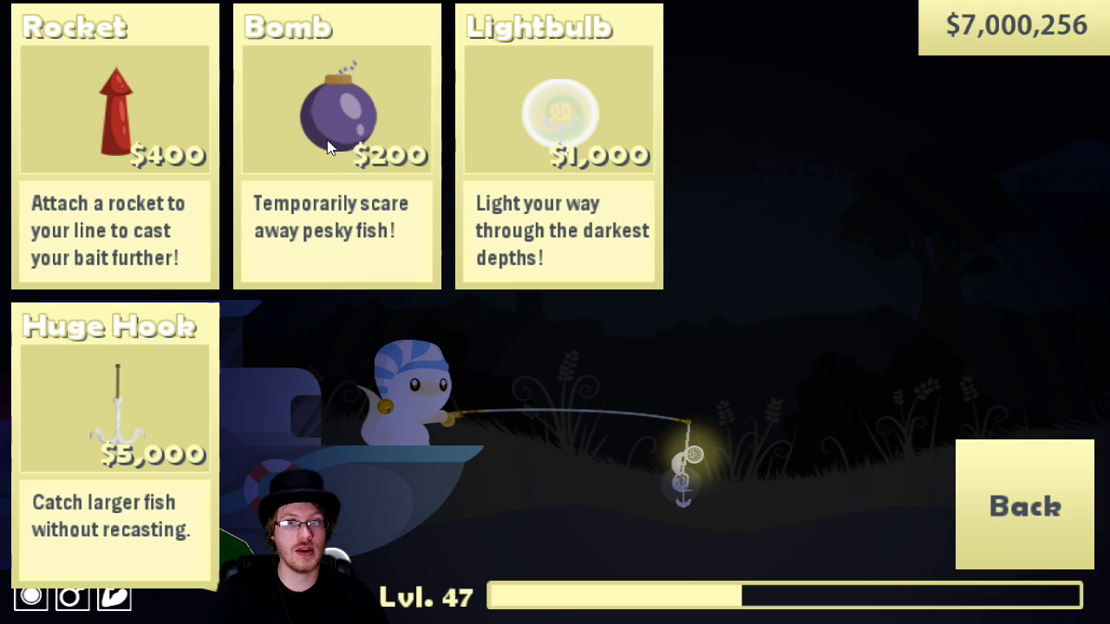
{"action": "left_click", "coordinate": [1023, 506]}
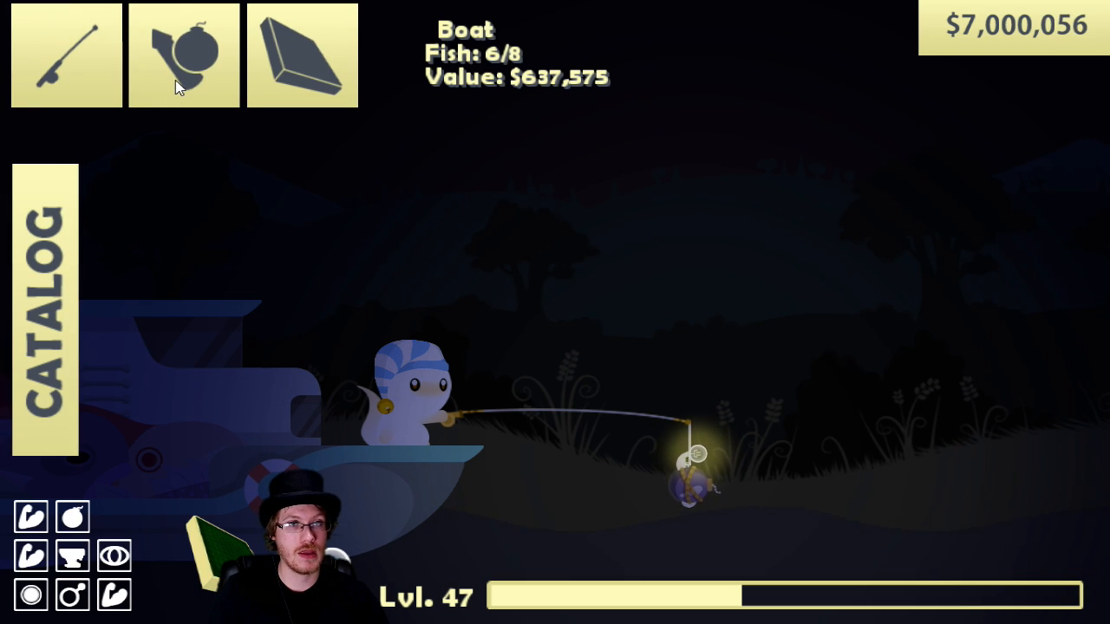